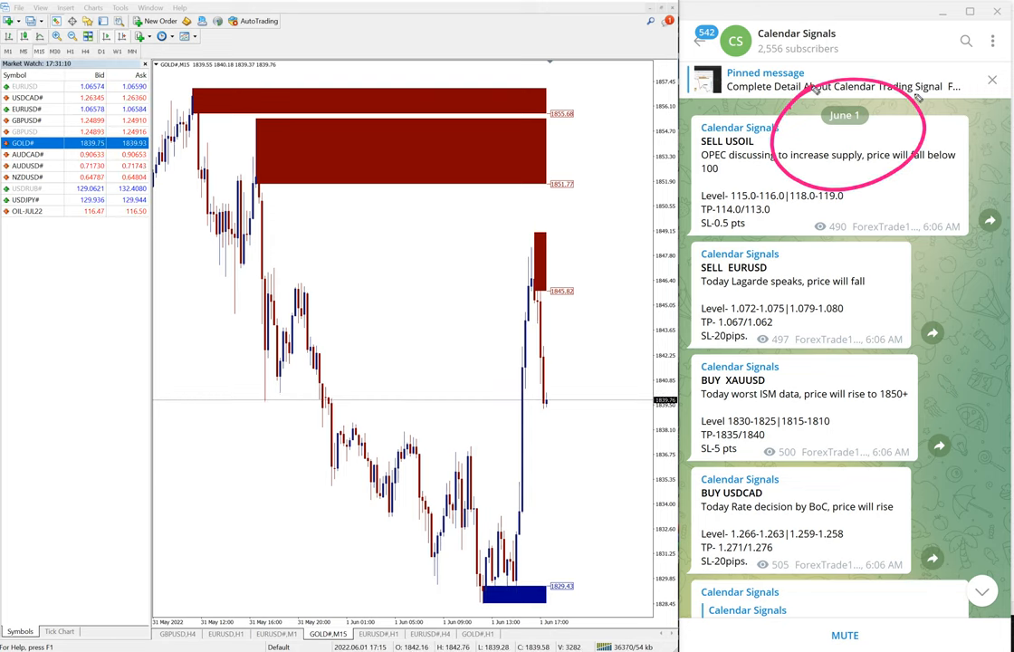
{"action": "mouse_move", "coordinate": [874, 211]}
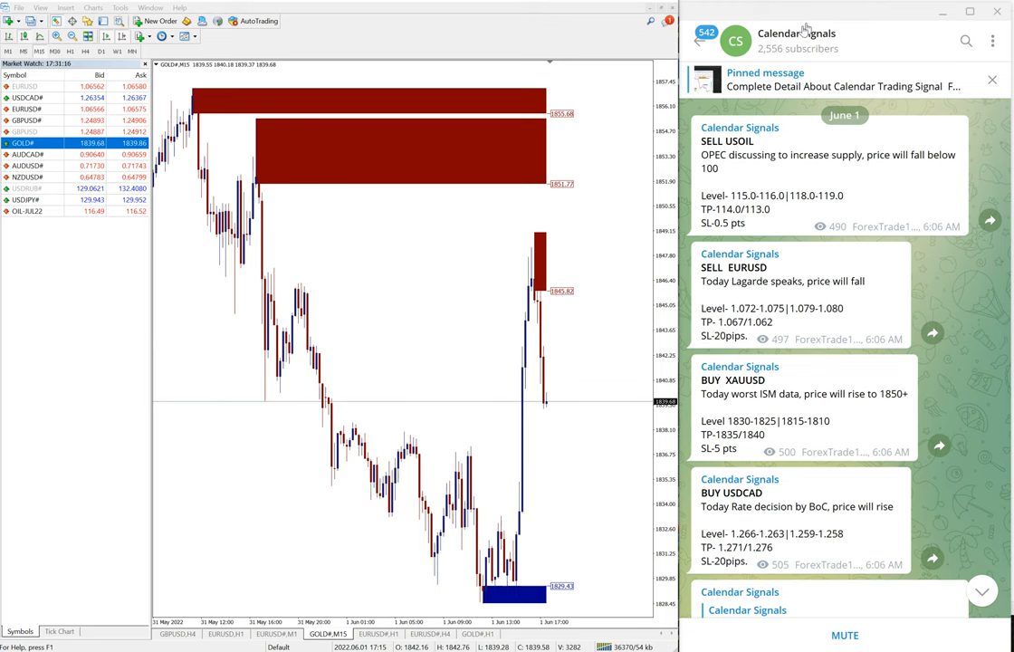
Scroll past the June 1 signals to the XAUUSD +12 points and EURUSD +40 pips result posts
{"action": "left_click", "coordinate": [797, 34]}
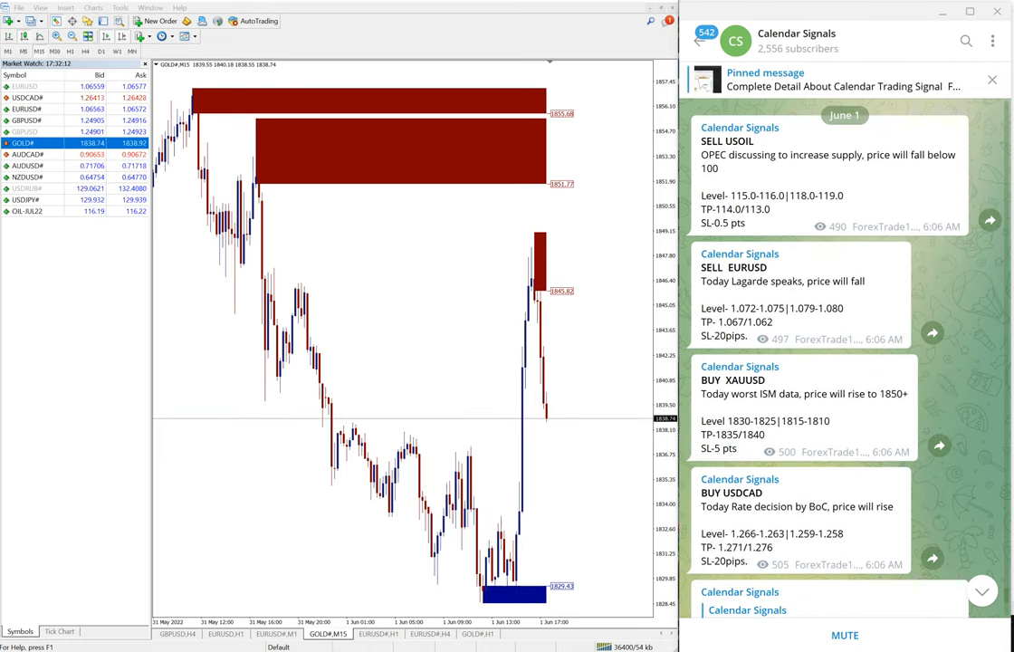
{"action": "scroll", "scroll_direction": "down", "scroll_amount": 3}
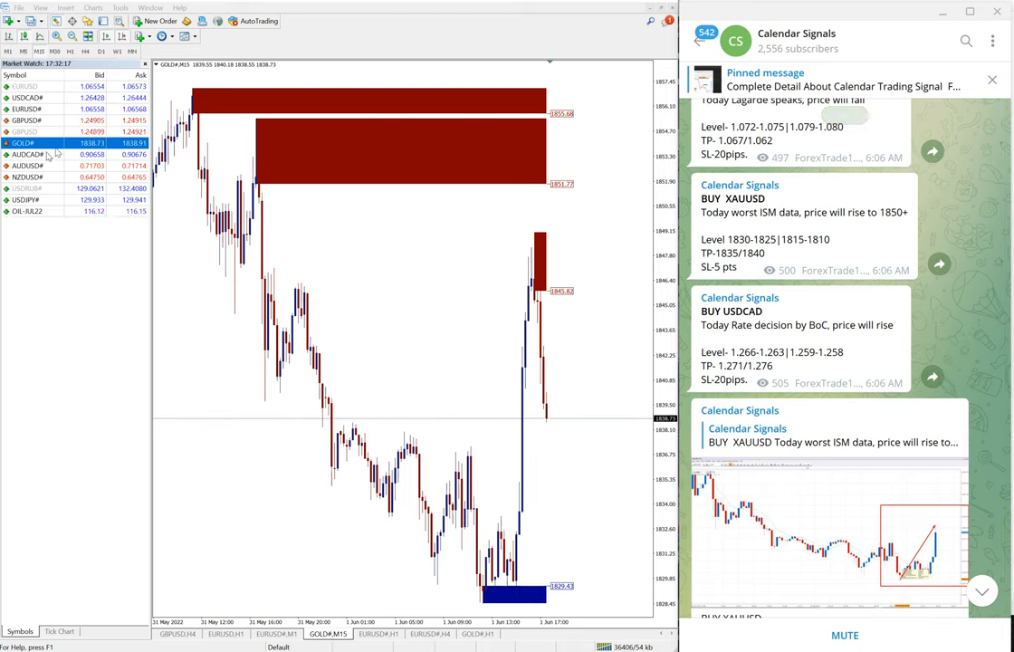
{"action": "scroll", "scroll_direction": "down", "scroll_amount": 3}
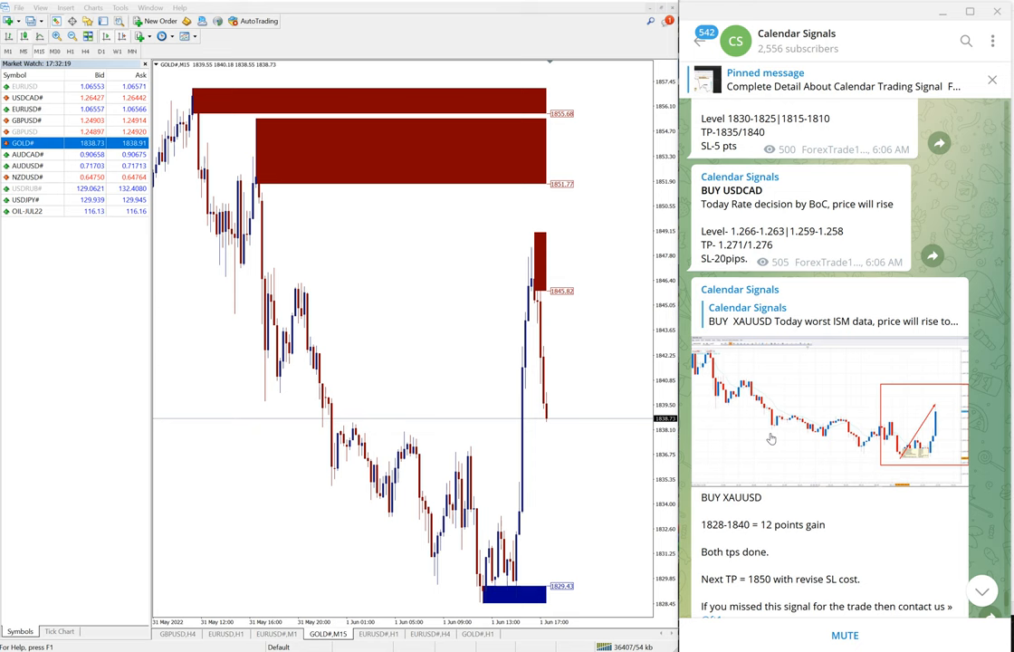
{"action": "scroll", "scroll_direction": "down", "scroll_amount": 3}
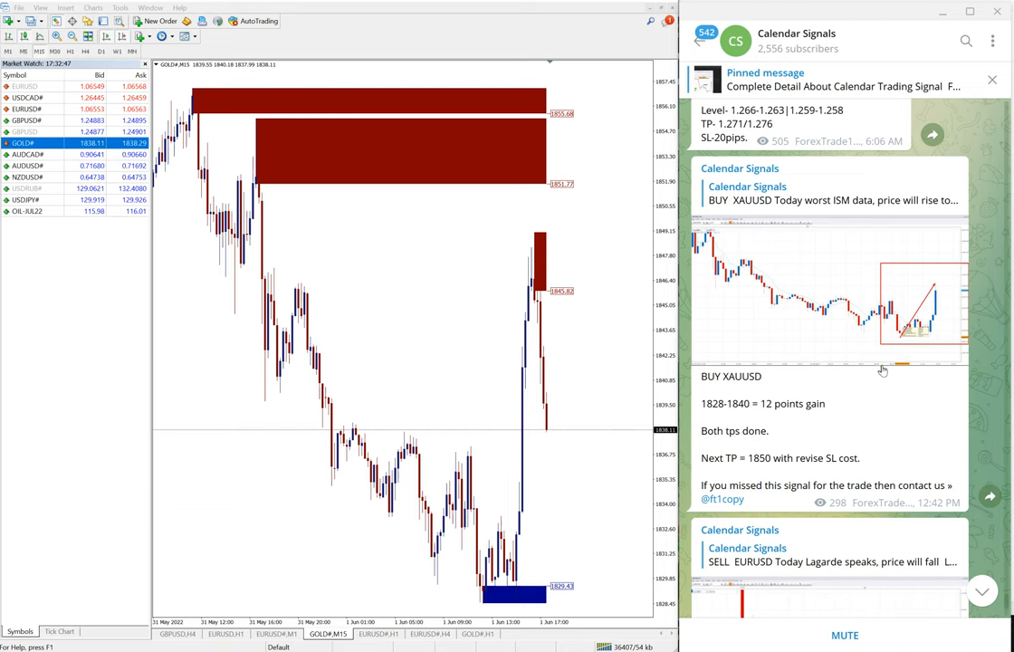
{"action": "scroll", "scroll_direction": "down", "scroll_amount": 3}
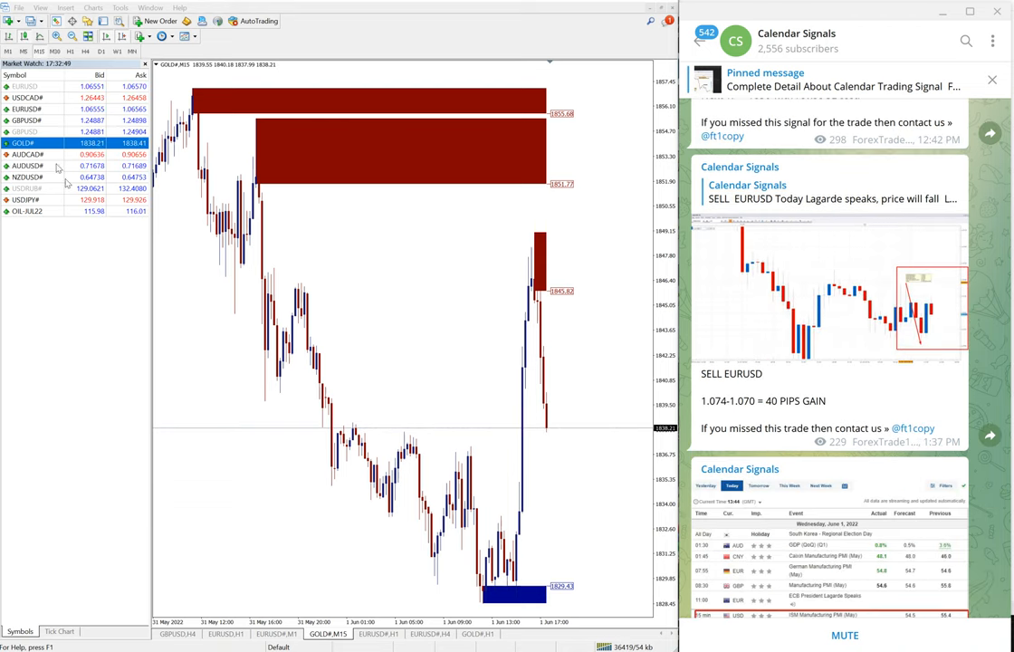
Show the EURUSD#,M15 chart in MetaTrader 4 instead of the gold chart
{"action": "left_click", "coordinate": [27, 120]}
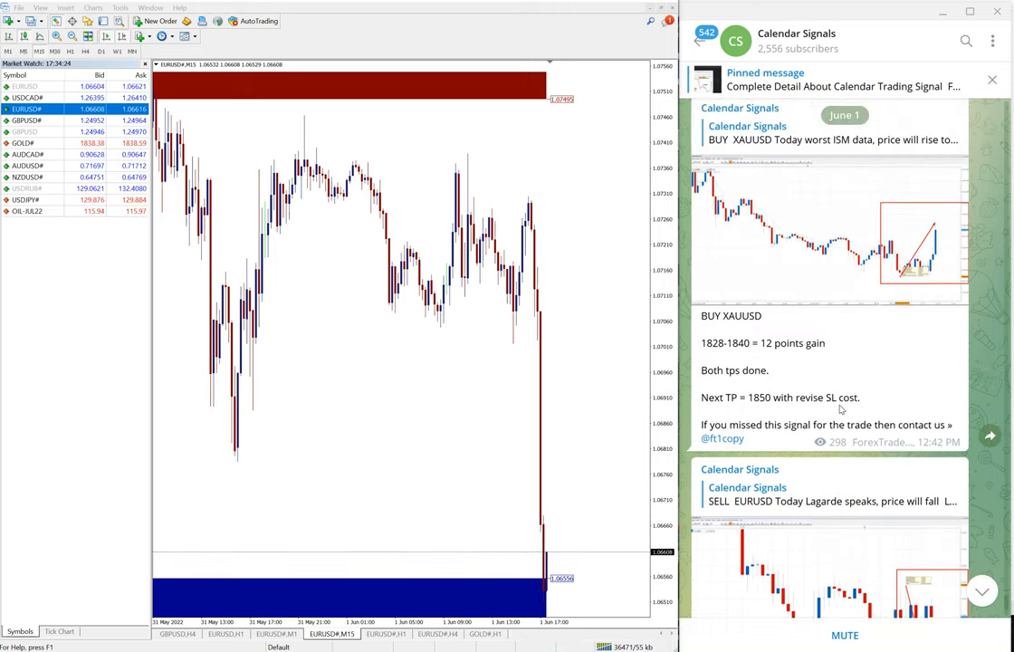
Scroll the Calendar Signals feed back to the original June 1 signal posts
{"action": "scroll", "scroll_direction": "down", "scroll_amount": 3}
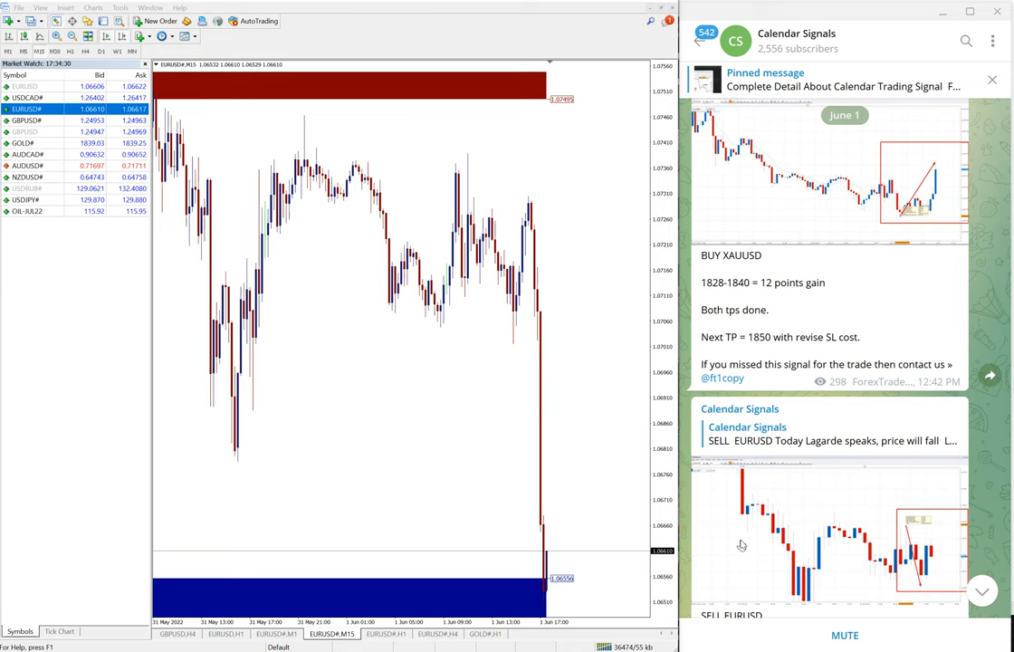
{"action": "scroll", "scroll_direction": "down", "scroll_amount": 3}
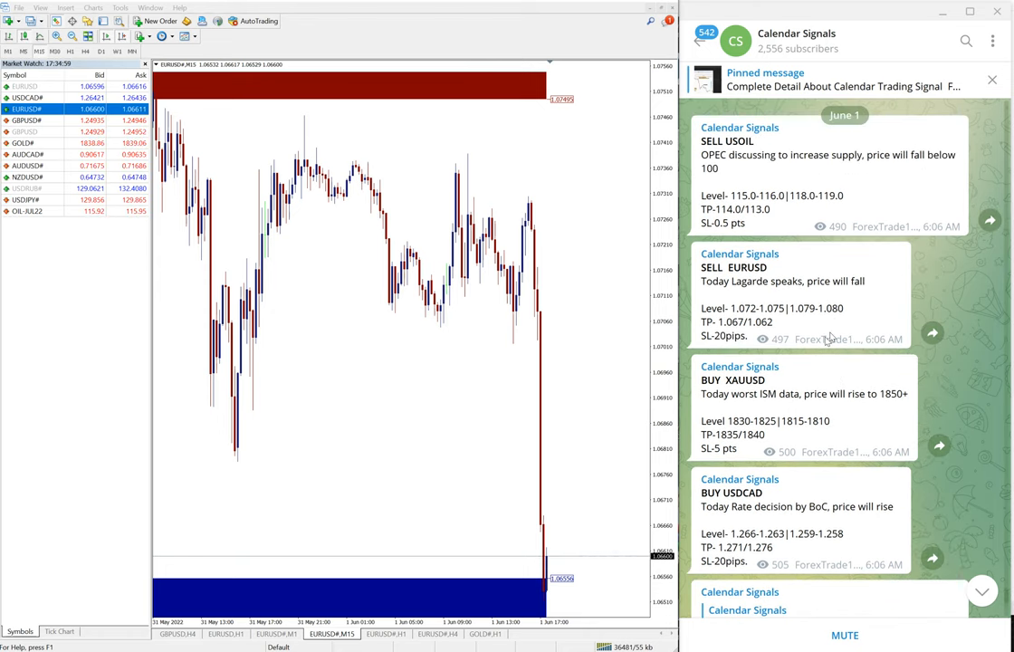
{"action": "scroll", "scroll_direction": "down", "scroll_amount": 3}
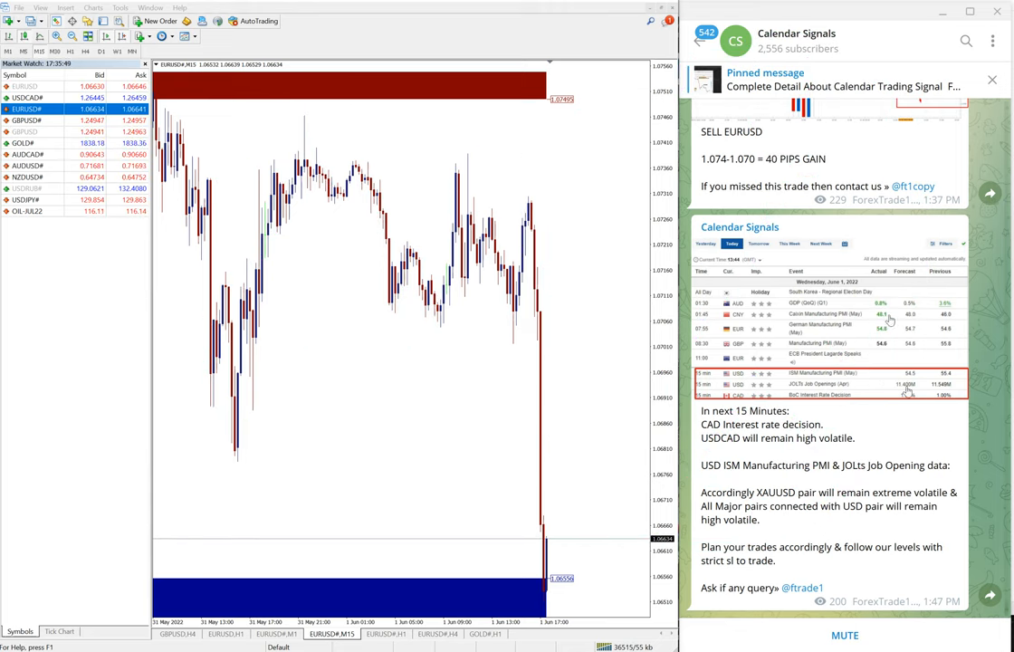
{"action": "scroll", "scroll_direction": "down", "scroll_amount": 3}
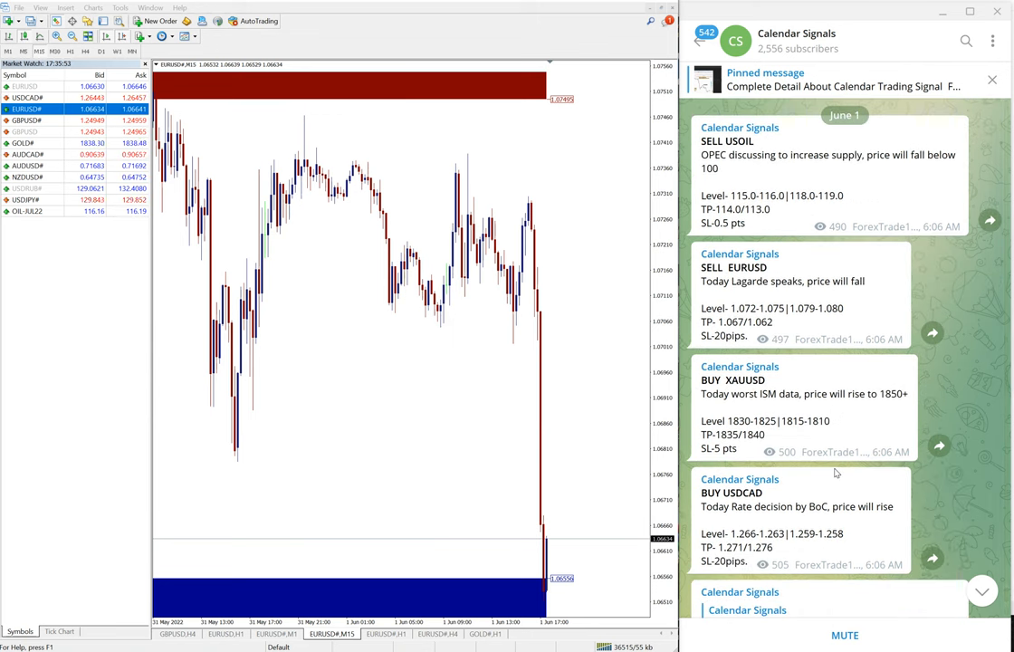
{"action": "mouse_move", "coordinate": [812, 442]}
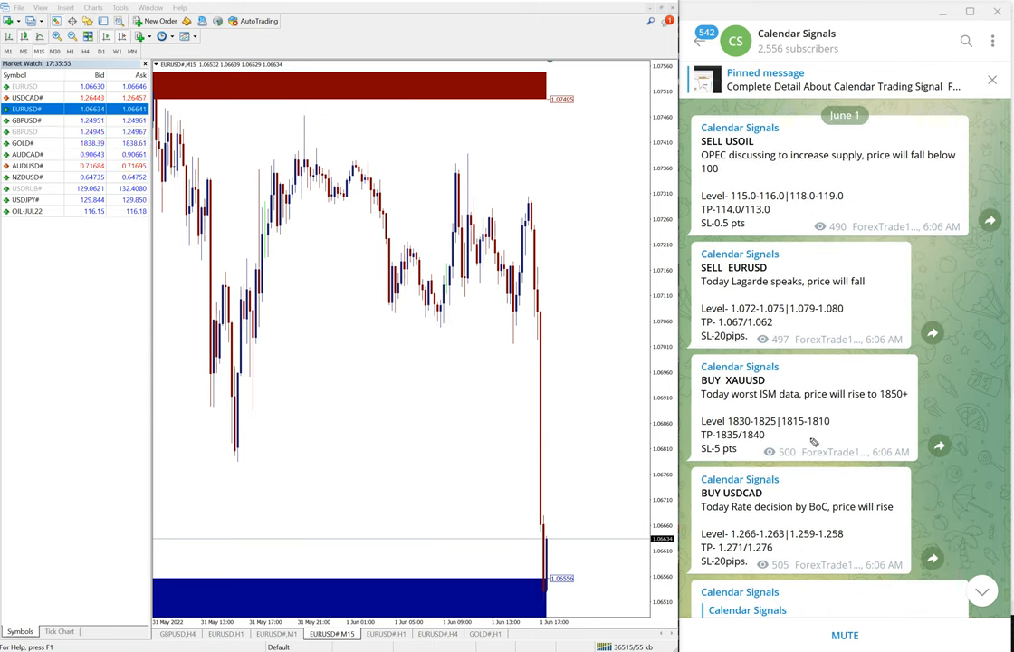
{"action": "mouse_move", "coordinate": [657, 397]}
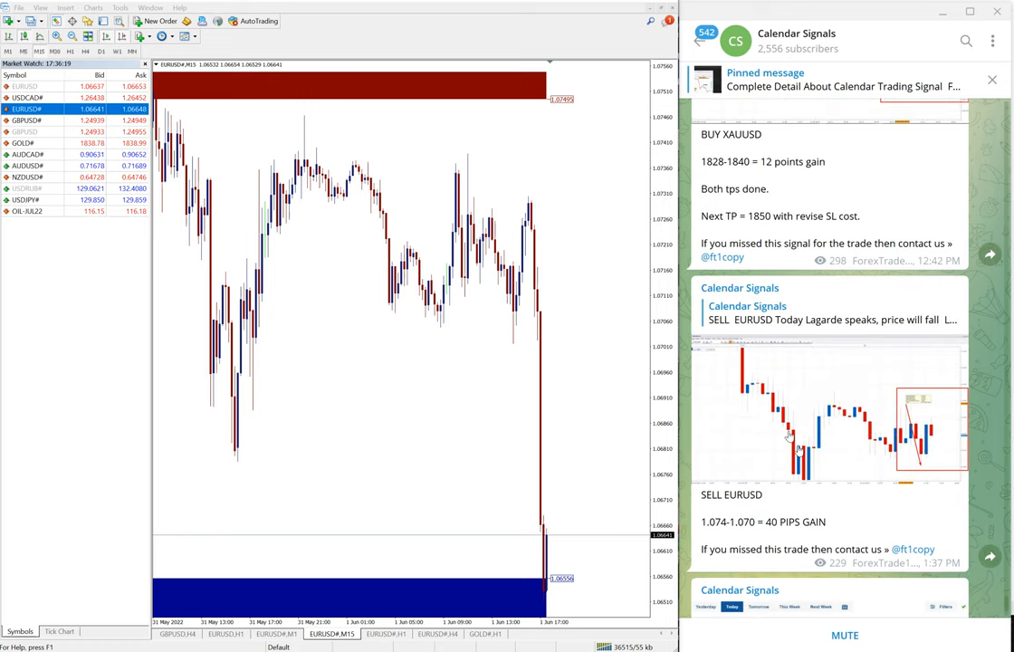
{"action": "scroll", "scroll_direction": "down", "scroll_amount": 3}
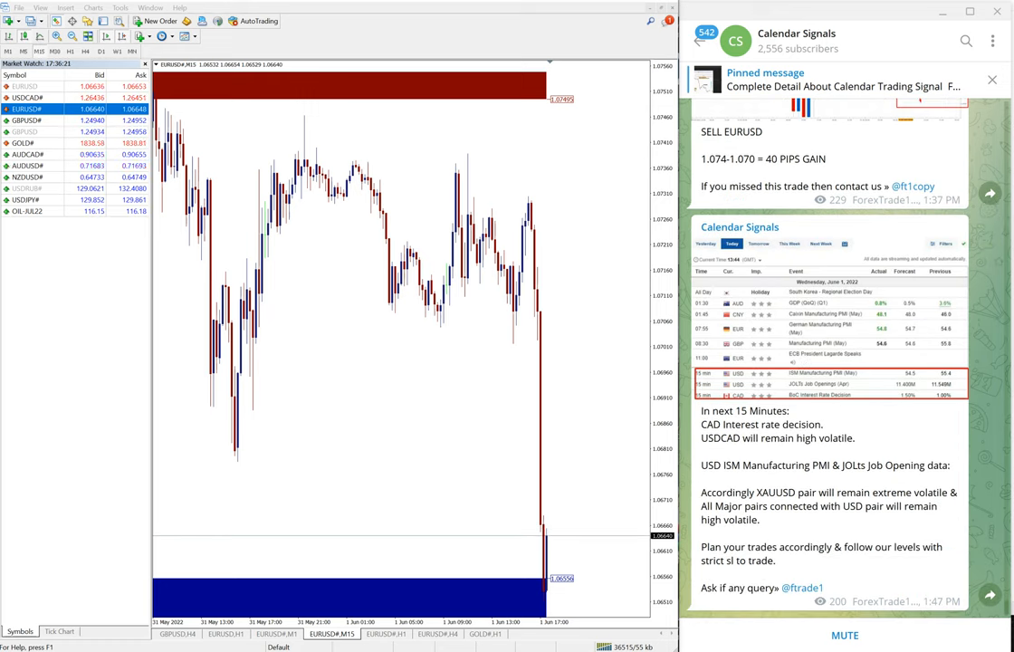
{"action": "scroll", "scroll_direction": "down", "scroll_amount": 3}
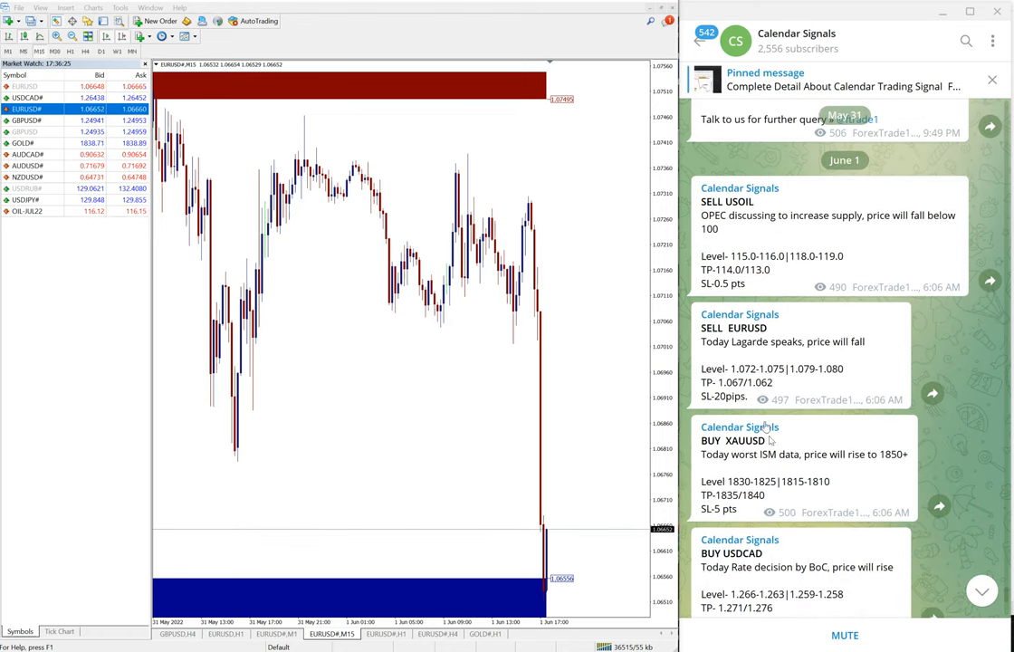
{"action": "scroll", "scroll_direction": "down", "scroll_amount": 3}
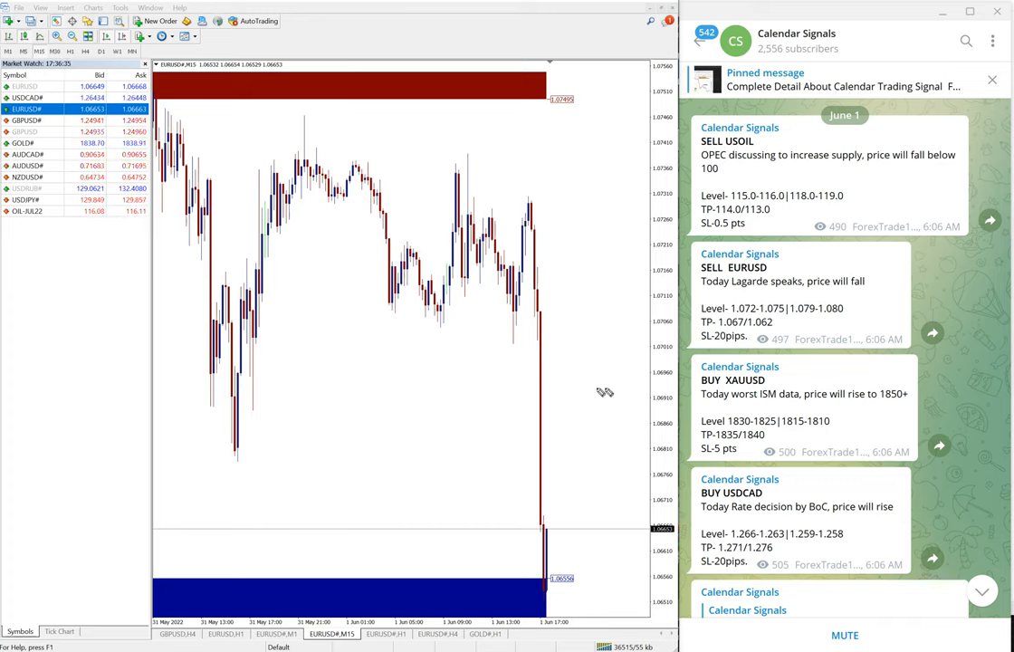
{"action": "left_click_drag", "start_coordinate": [426, 340], "coordinate": [439, 385]}
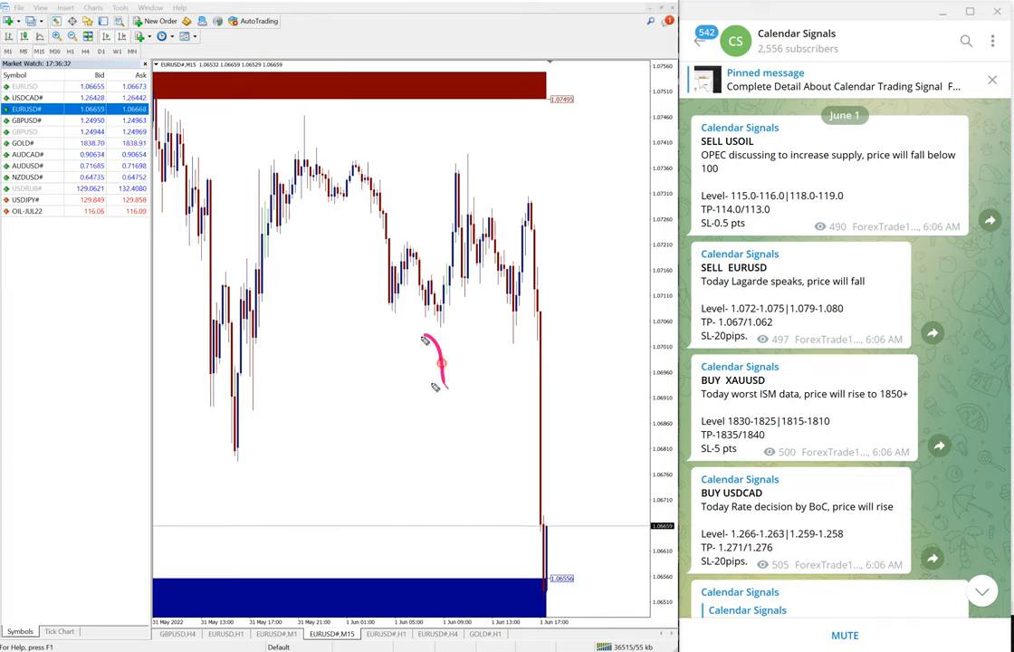
{"action": "left_click_drag", "start_coordinate": [421, 349], "coordinate": [584, 317]}
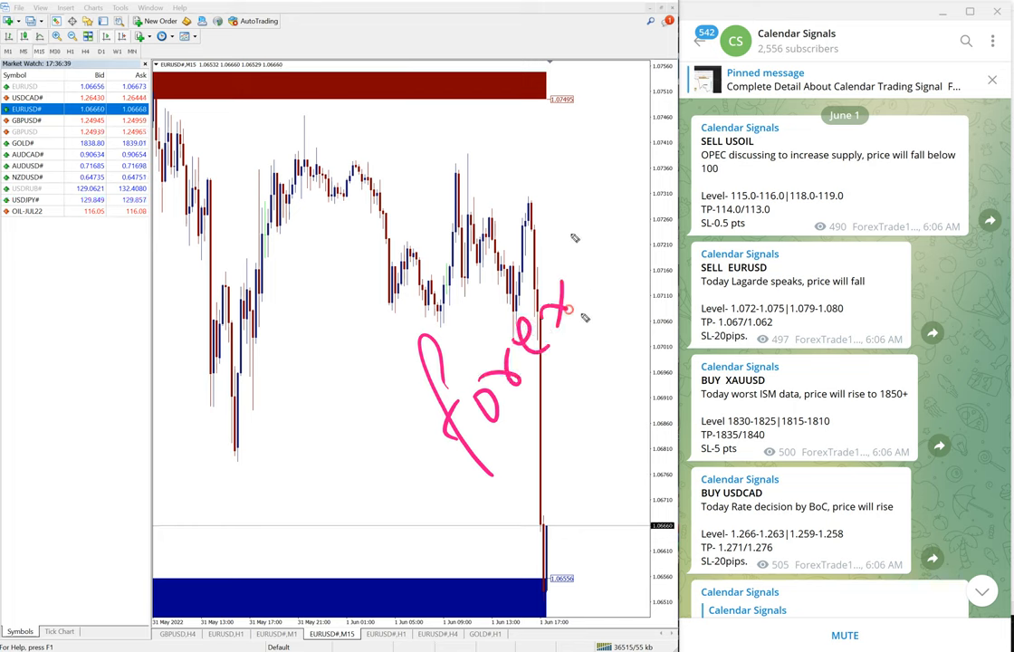